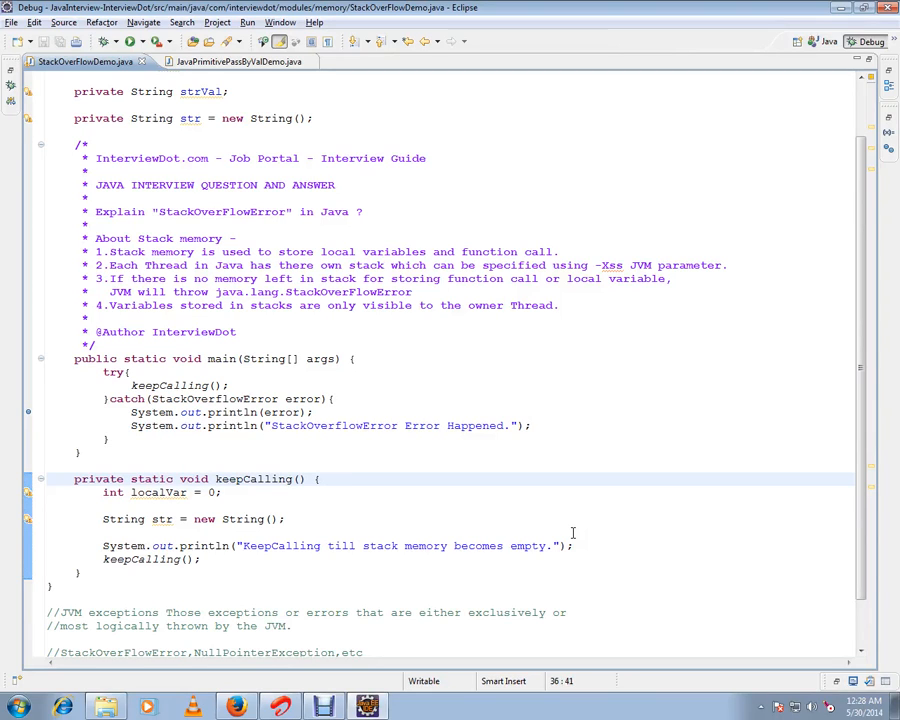
Step: Highlight InterviewDot.com in the comment and every use of the keepCalling method
left_click(325, 478)
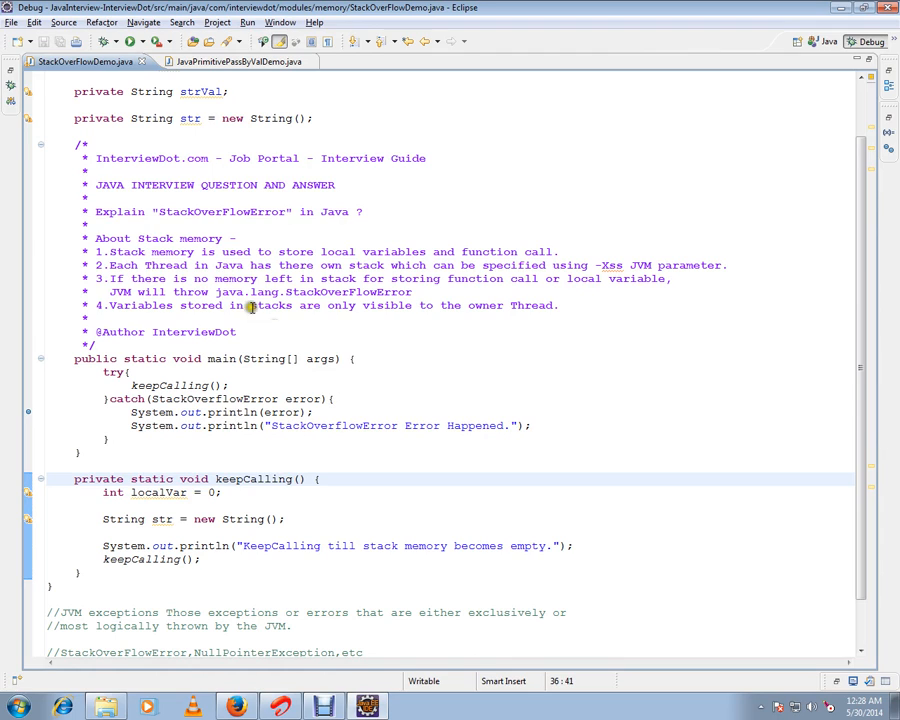
double_click(150, 158)
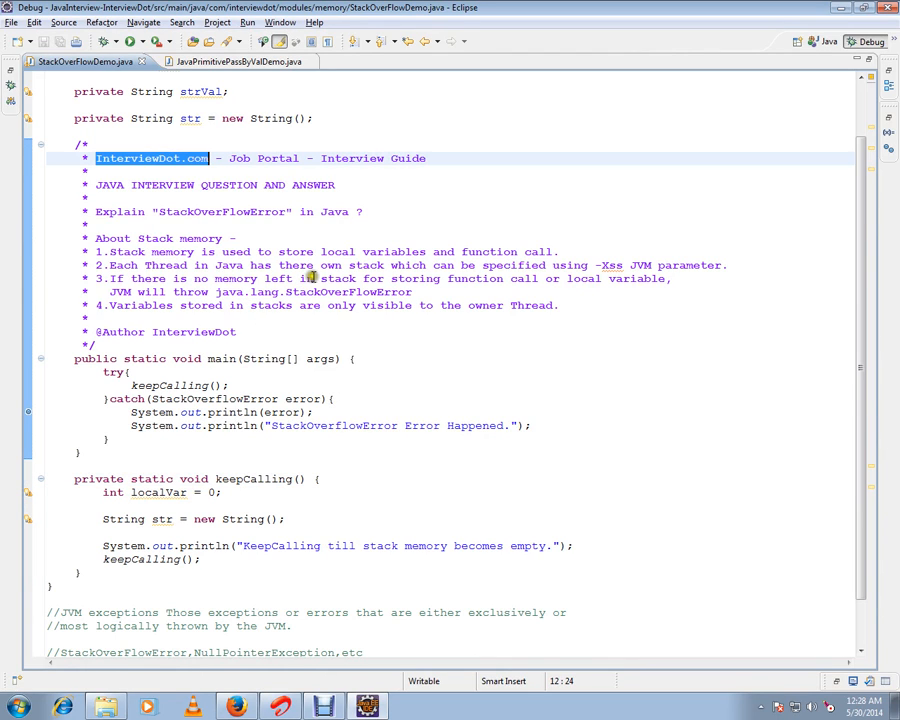
mouse_move(263, 220)
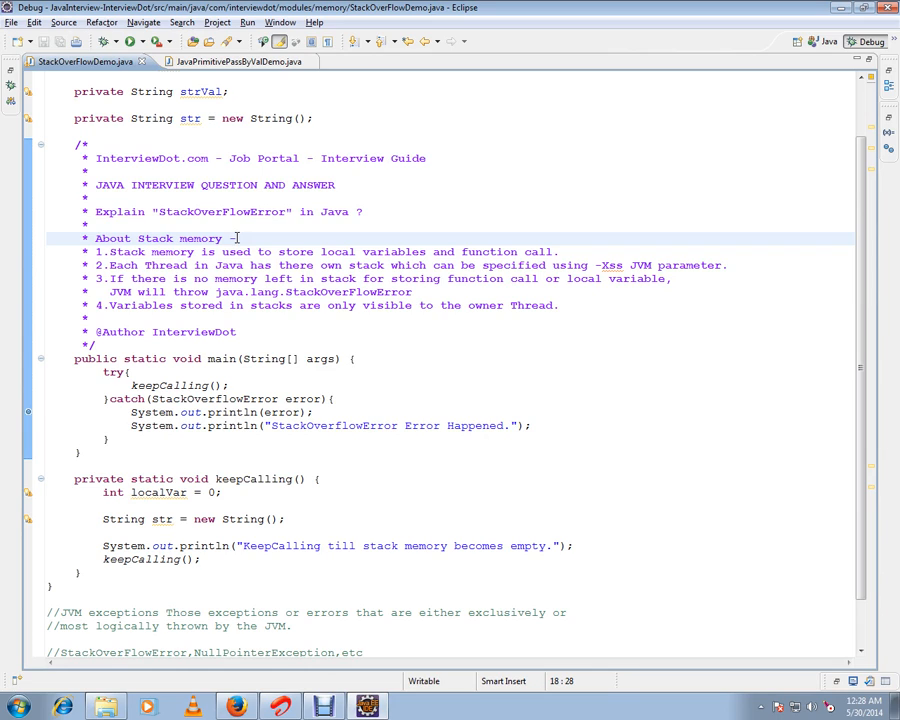
mouse_move(328, 247)
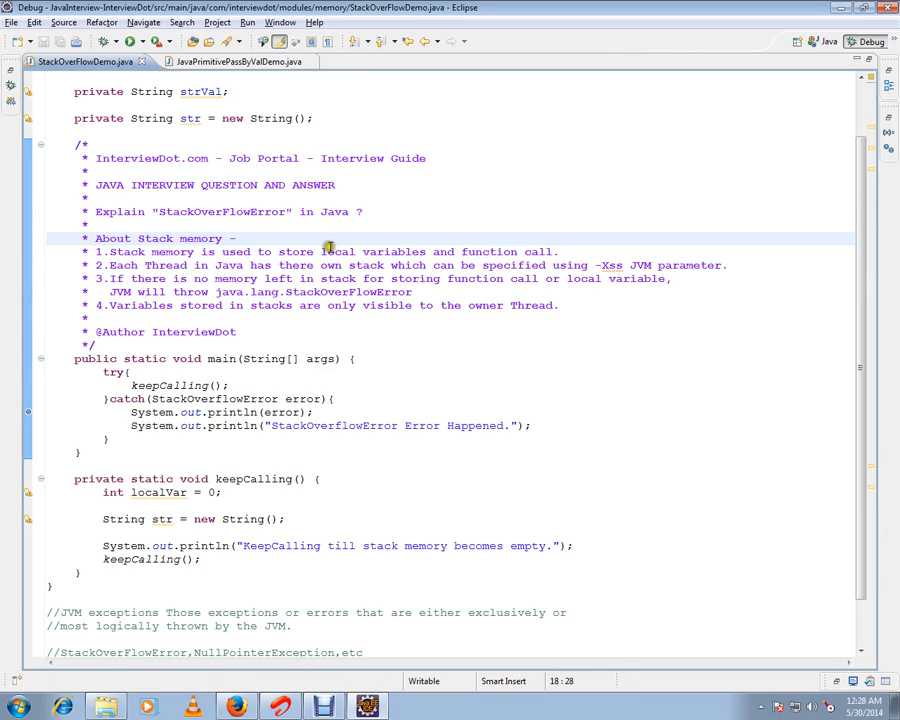
mouse_move(127, 281)
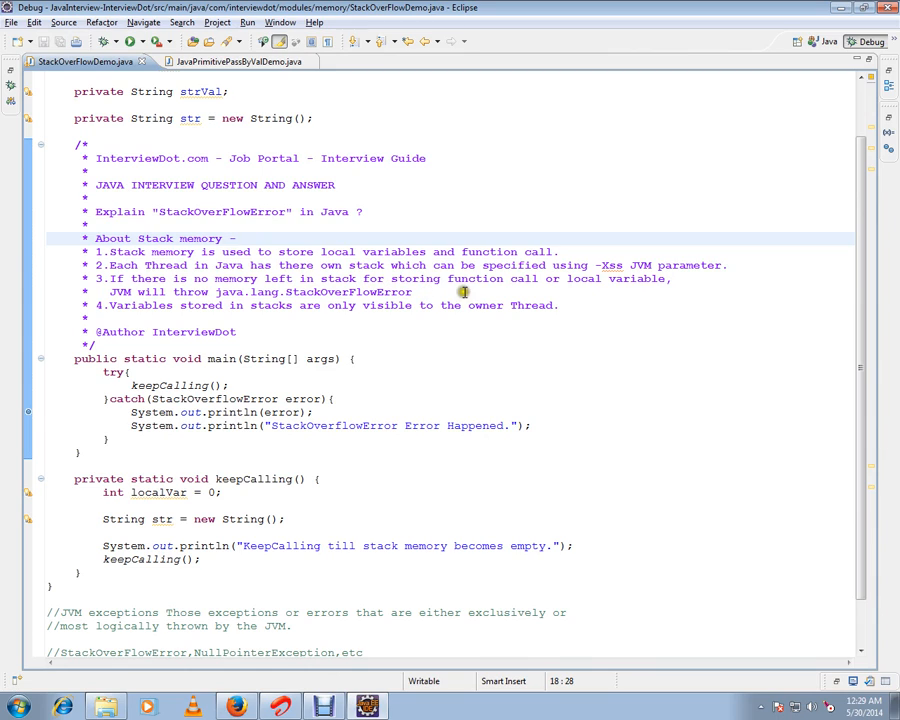
mouse_move(484, 289)
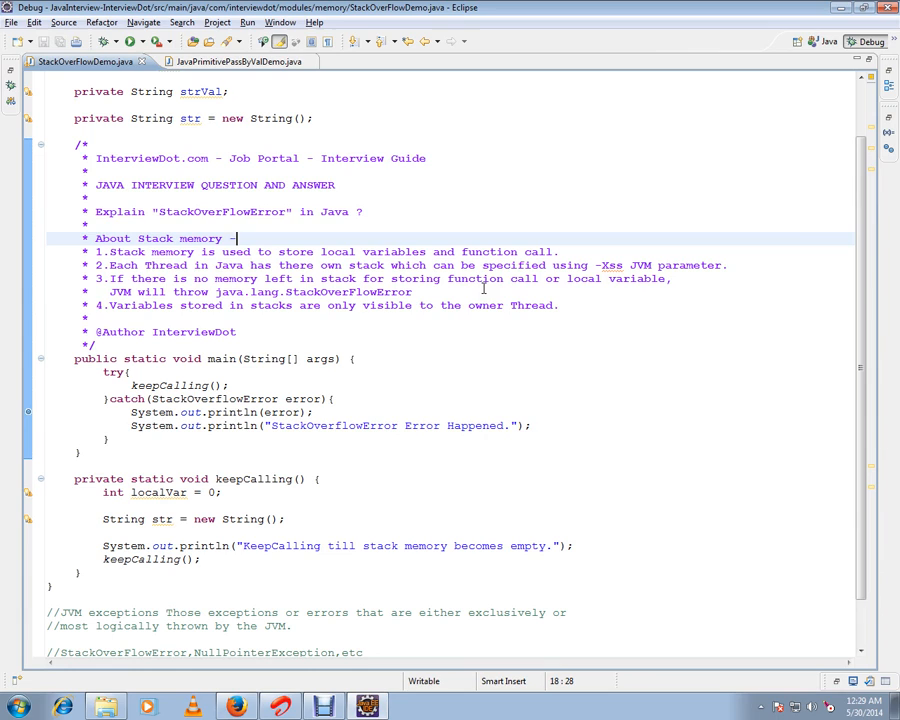
double_click(271, 305)
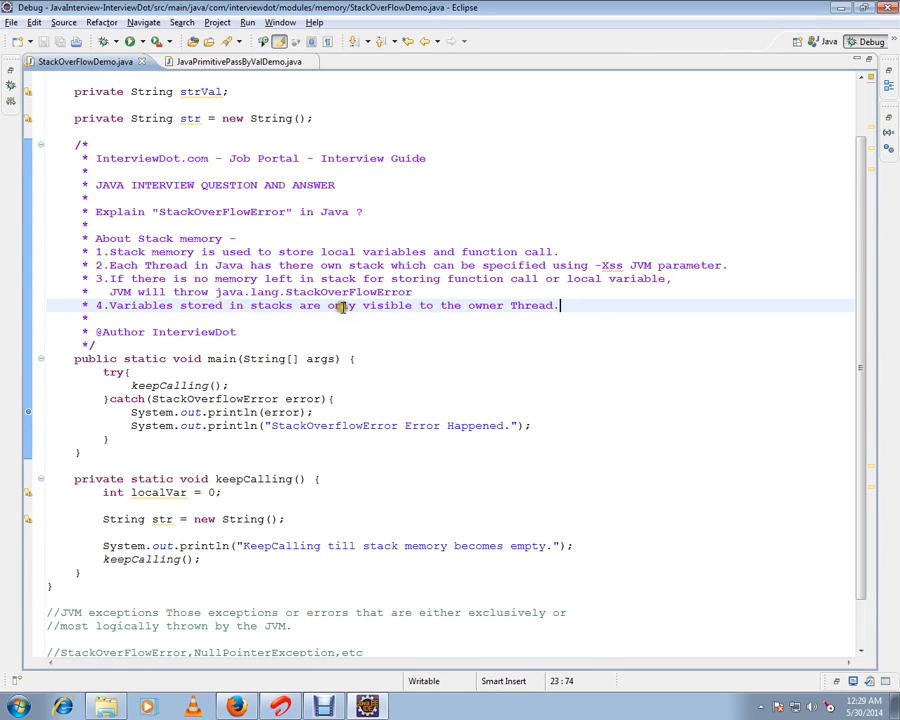
mouse_move(333, 387)
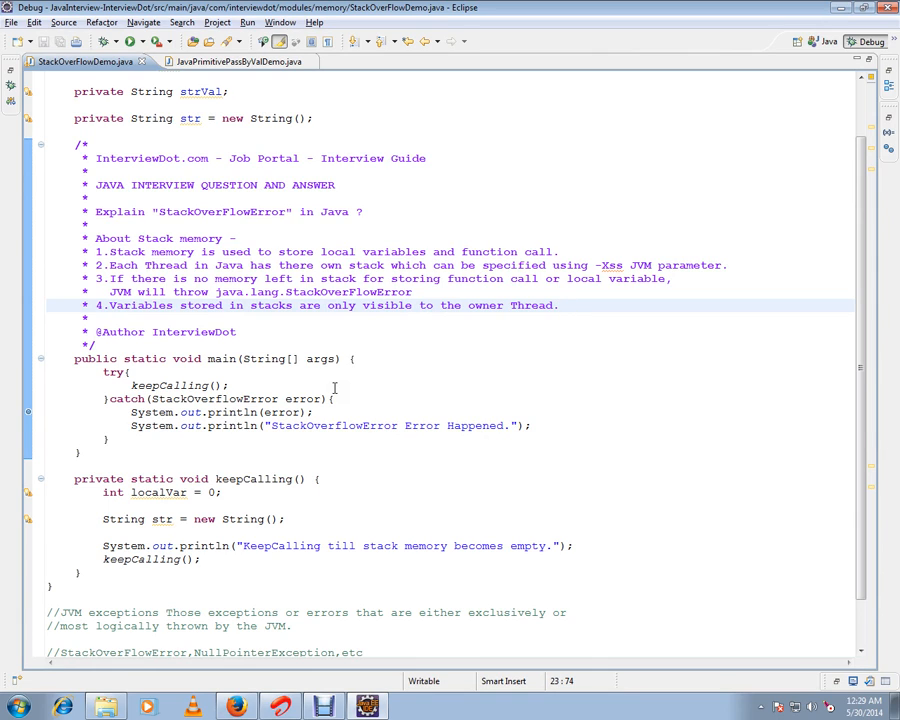
double_click(170, 385)
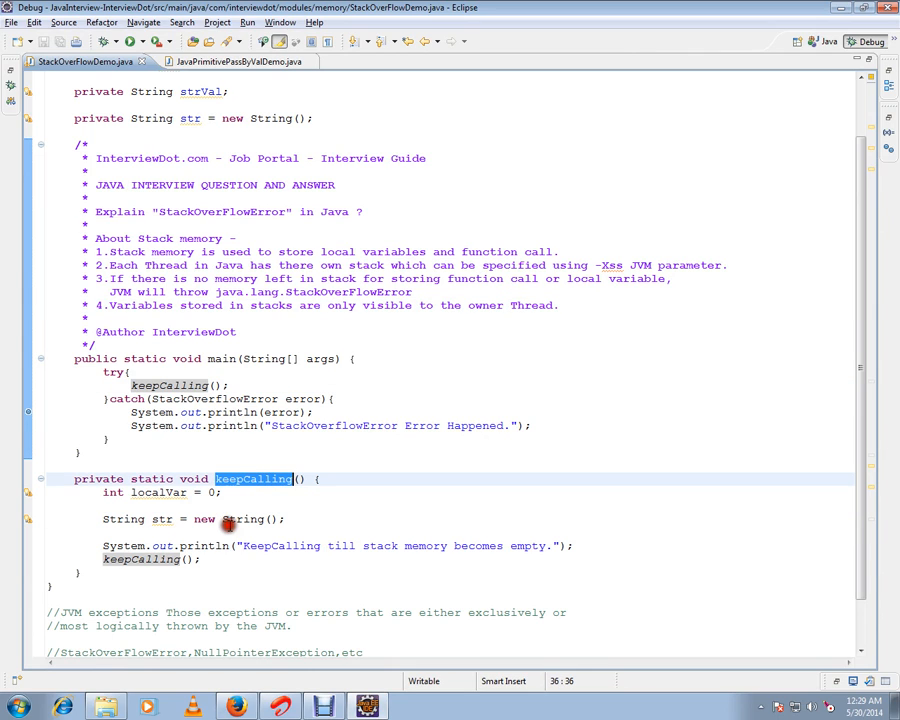
left_click(321, 518)
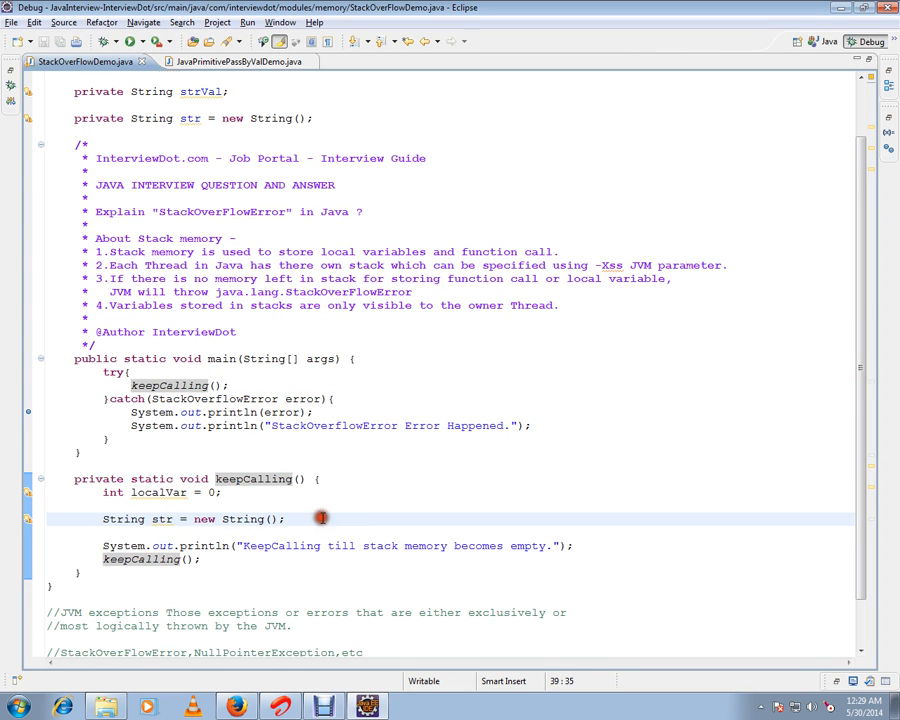
mouse_move(243, 494)
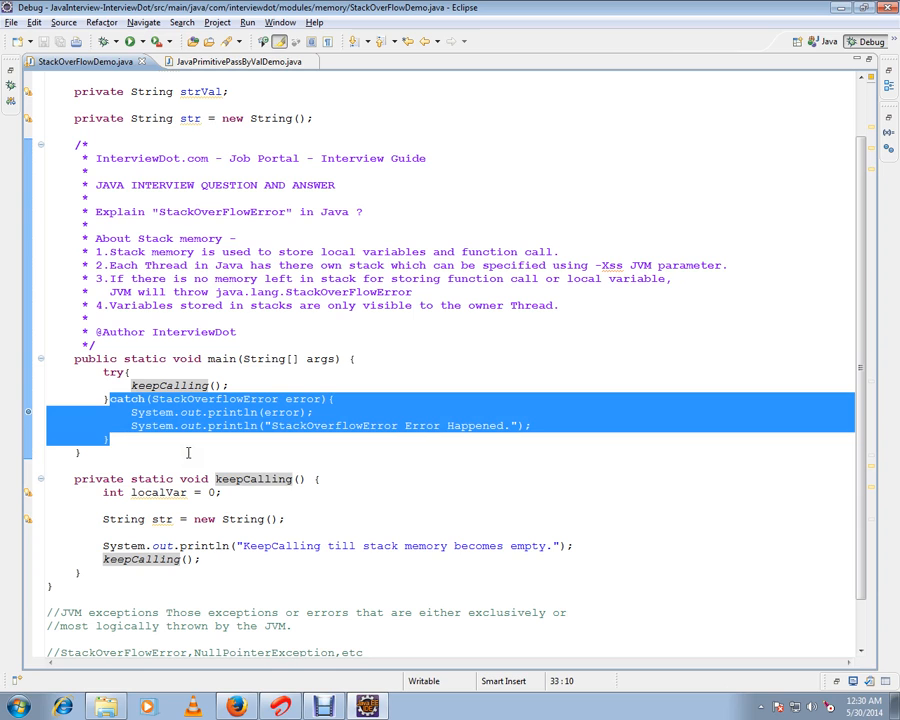
mouse_move(263, 428)
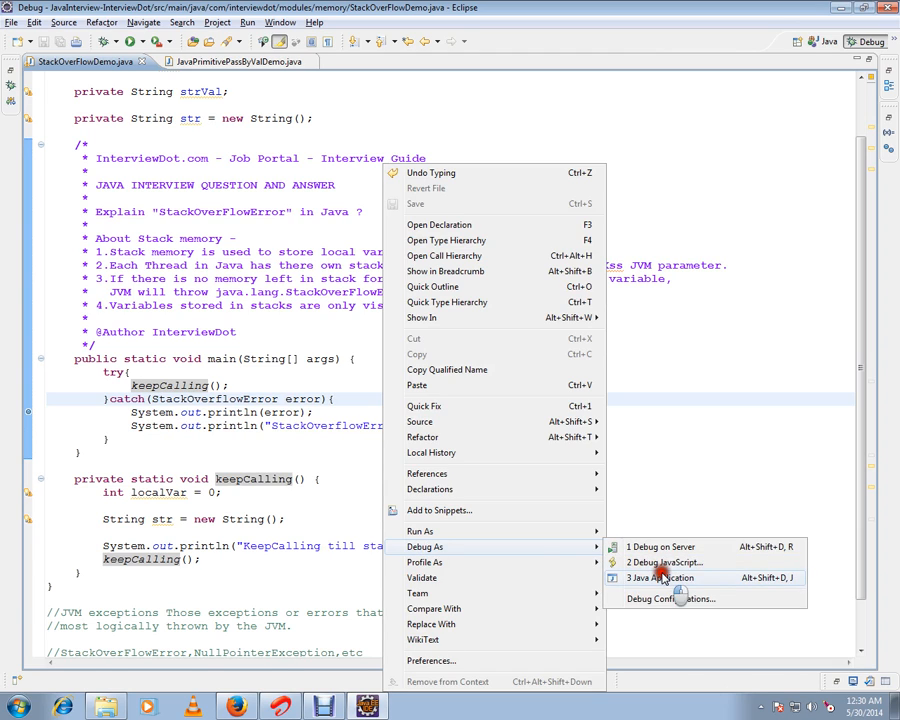
Step: Launch Debug As > Java Application, suspending at the catch-block breakpoint on line 31
left_click(657, 578)
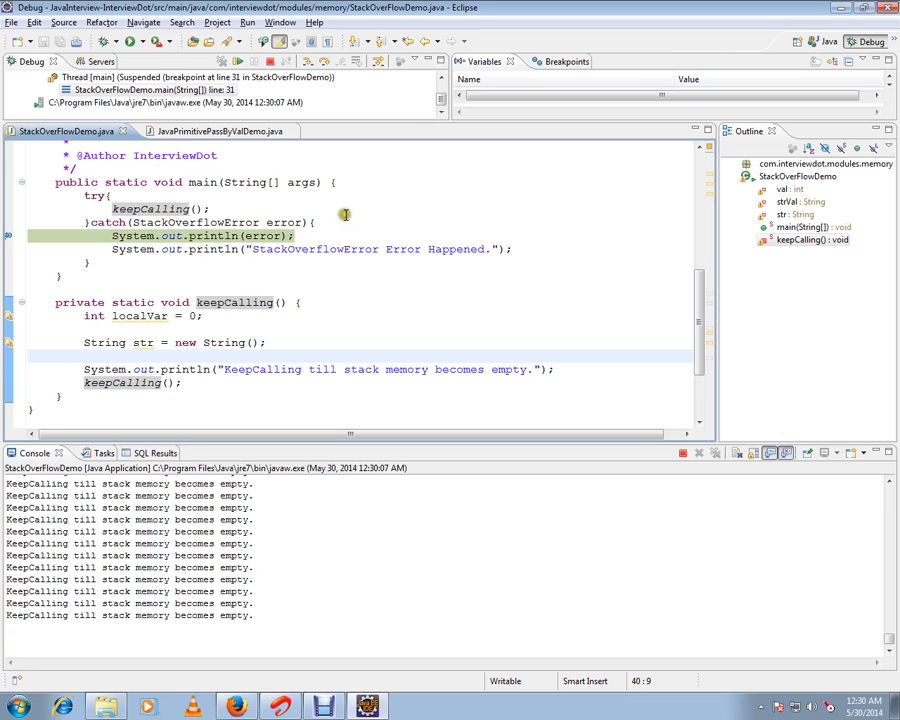
Step: Resume past the breakpoint until the console shows 'StackOverflowError Error Happened'
left_click(340, 235)
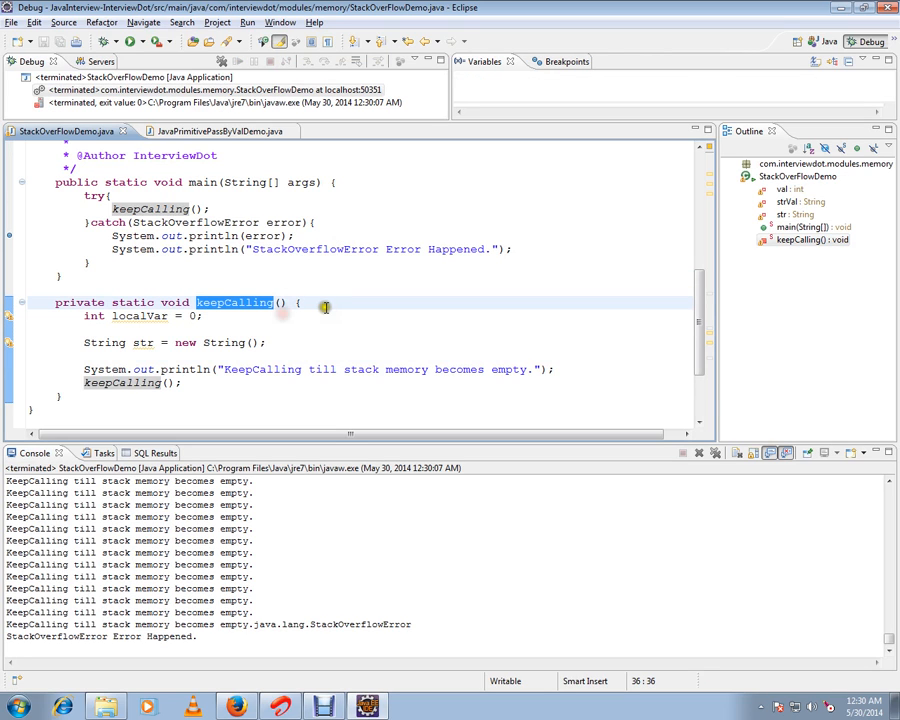
mouse_move(333, 315)
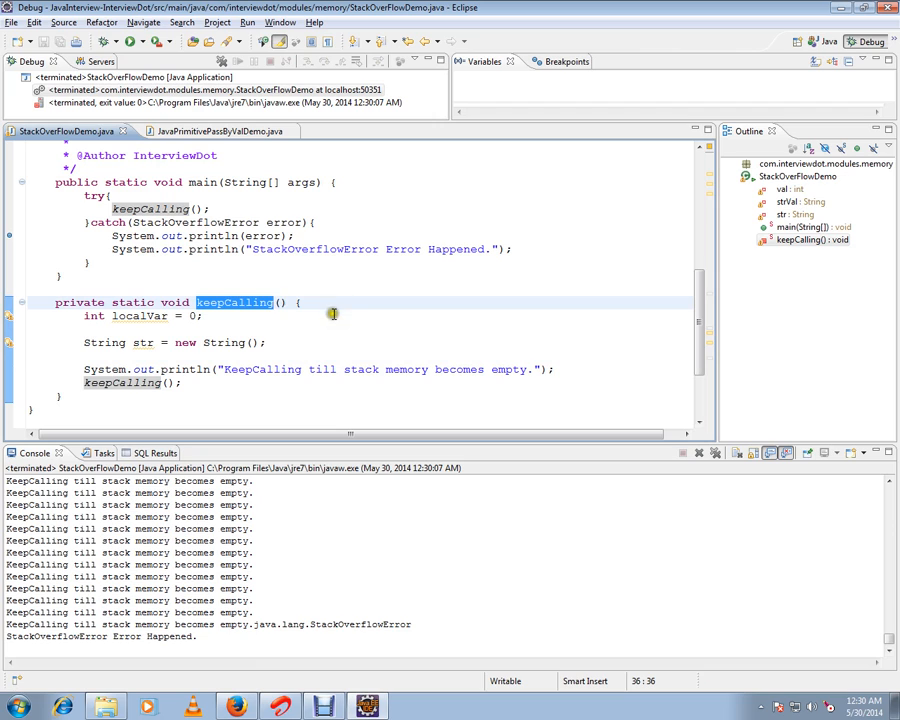